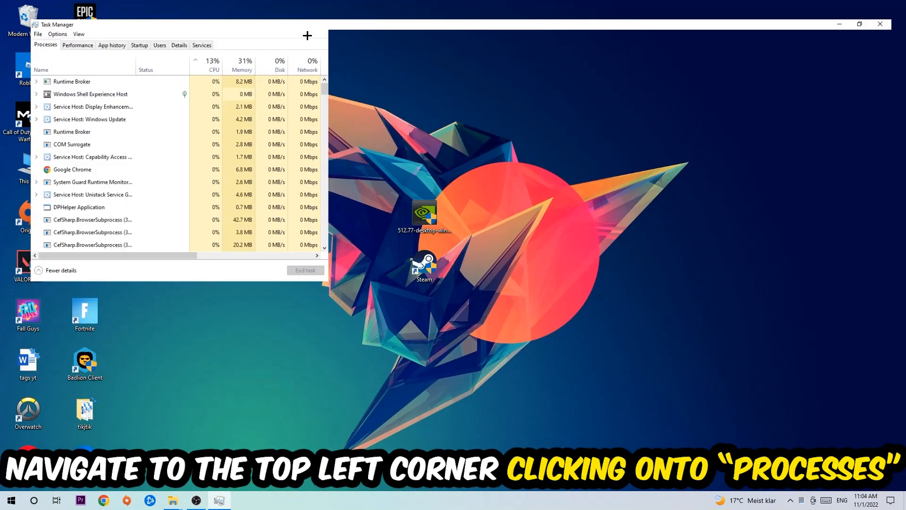
- Inspect the DPHelper Application background process in Task Manager, then bring up the Steam shortcut's context menu
click(859, 24)
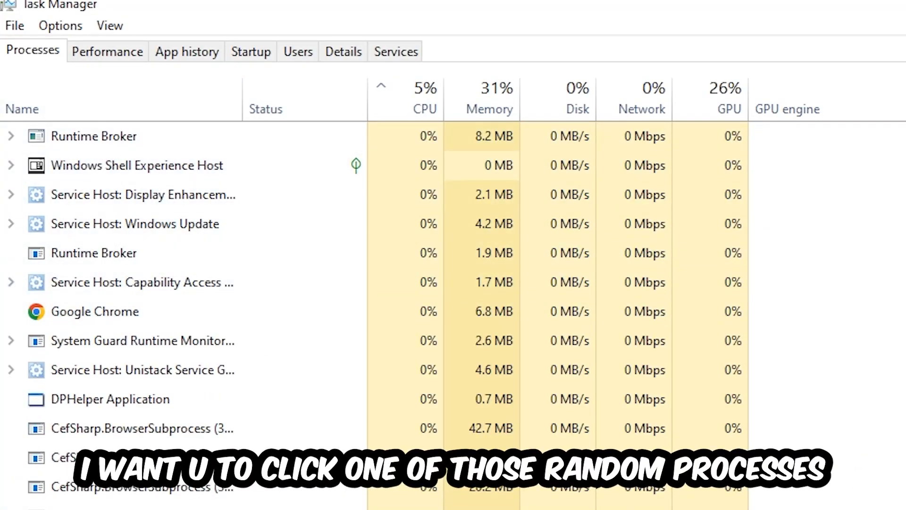
click(110, 399)
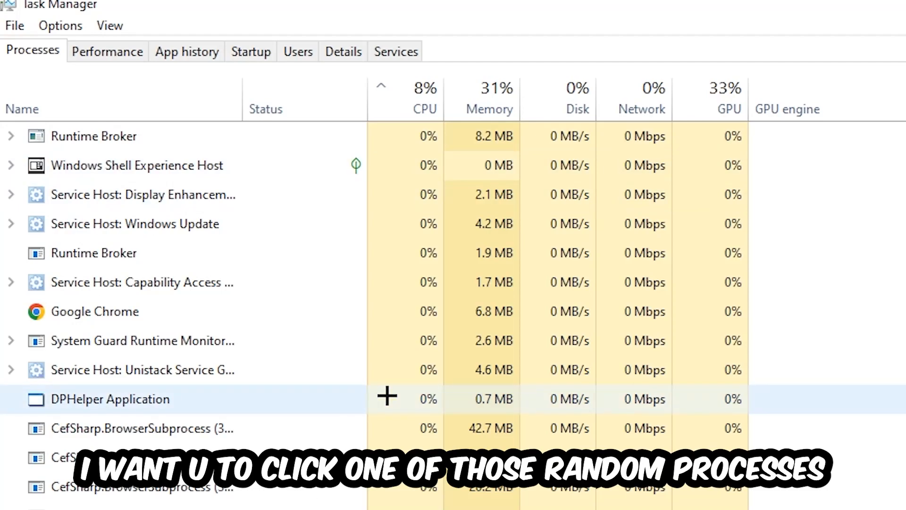
click(110, 399)
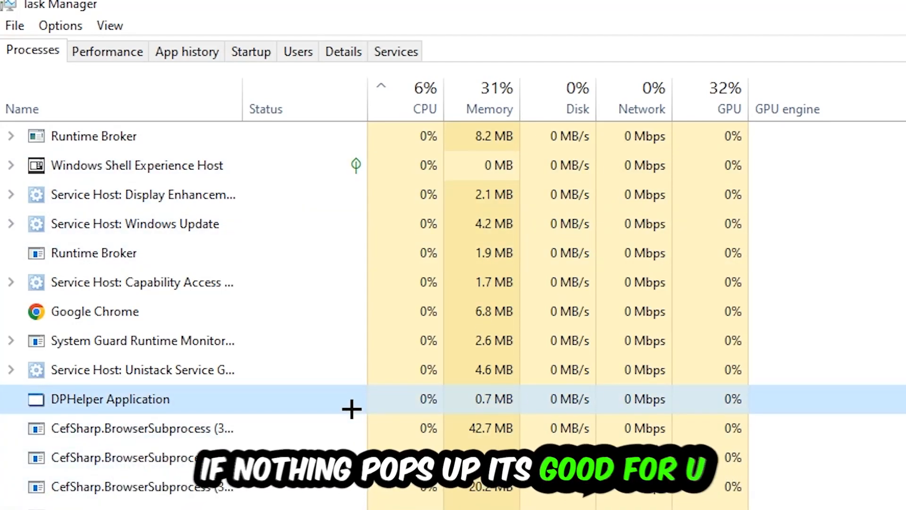
scroll(down, 3)
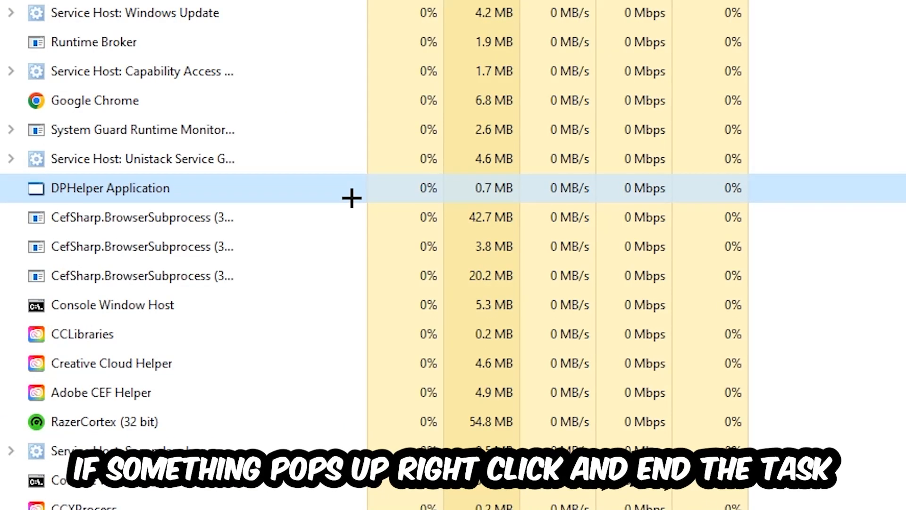
right_click(113, 304)
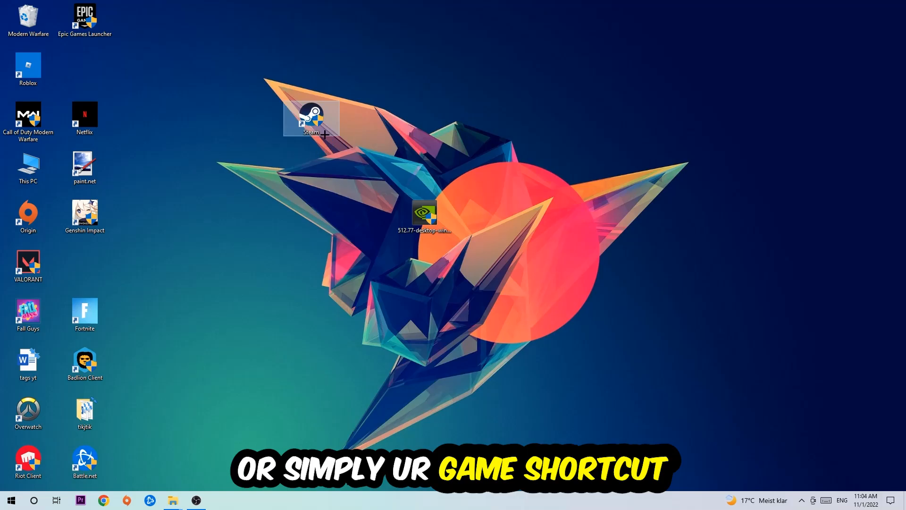
right_click(311, 119)
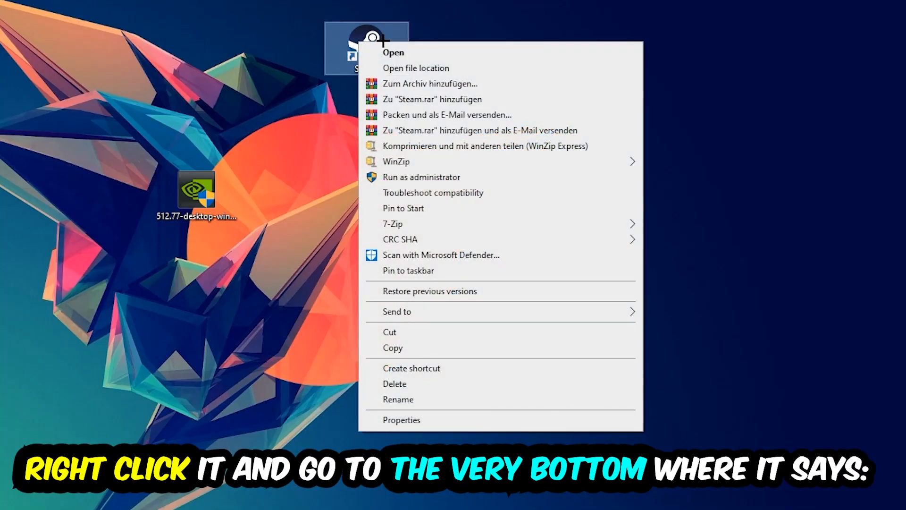
mouse_move(450, 290)
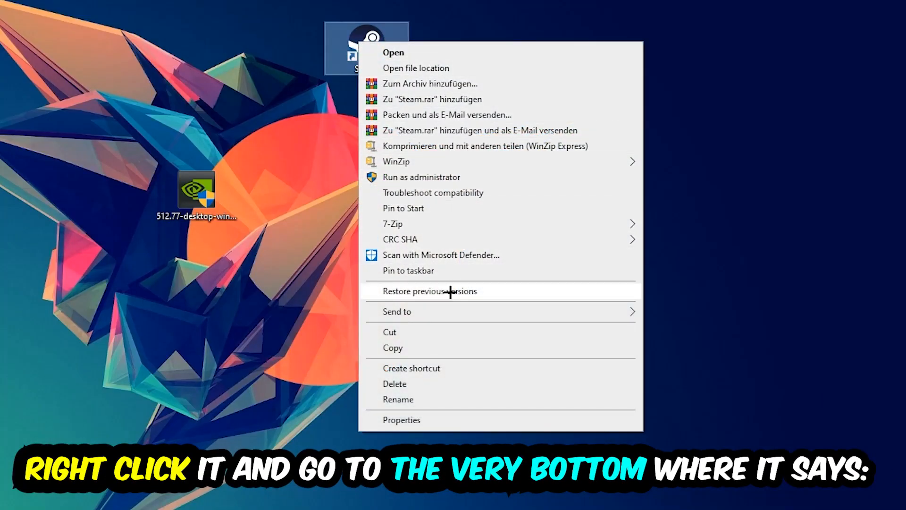
- In the Steam shortcut's Properties, enable Windows 8 compatibility and Run as administrator, then close
click(401, 420)
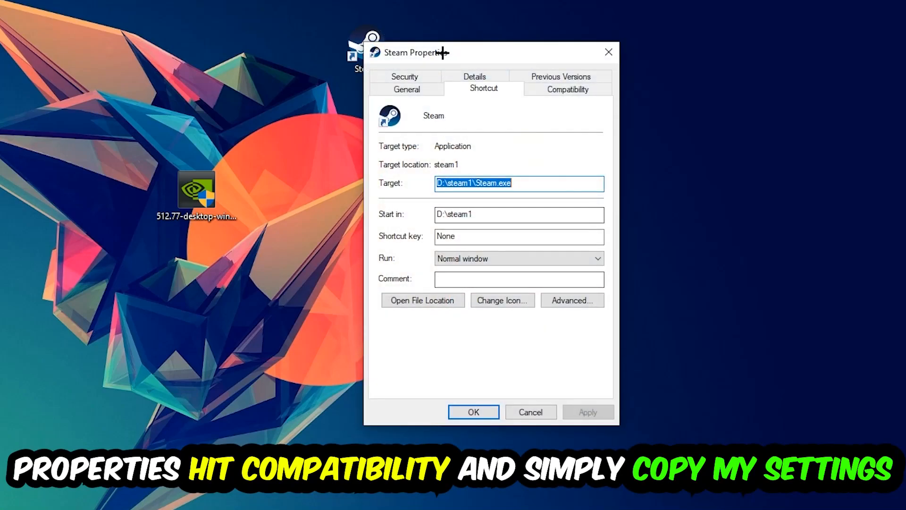
click(568, 90)
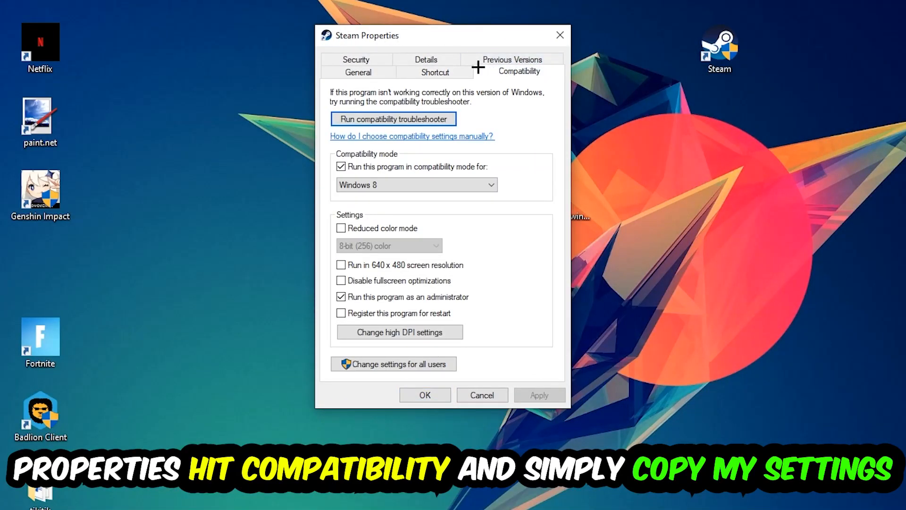
mouse_move(506, 331)
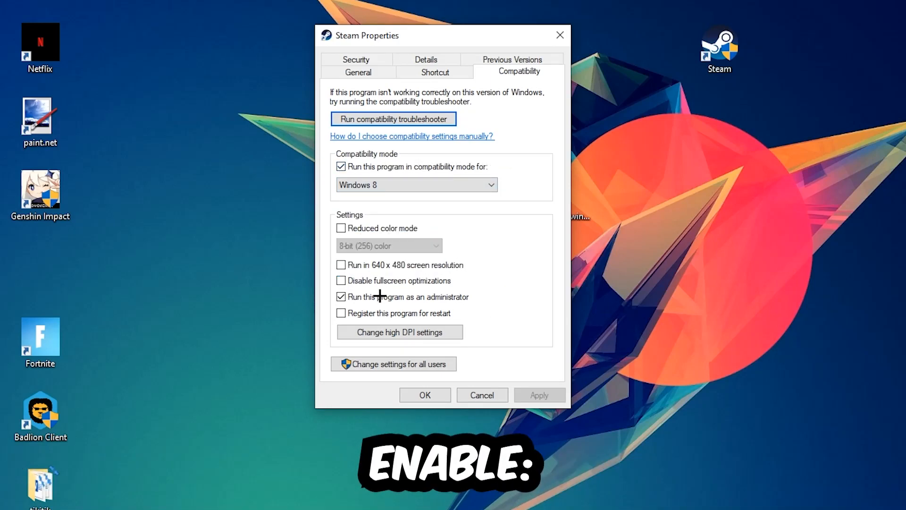
mouse_move(331, 303)
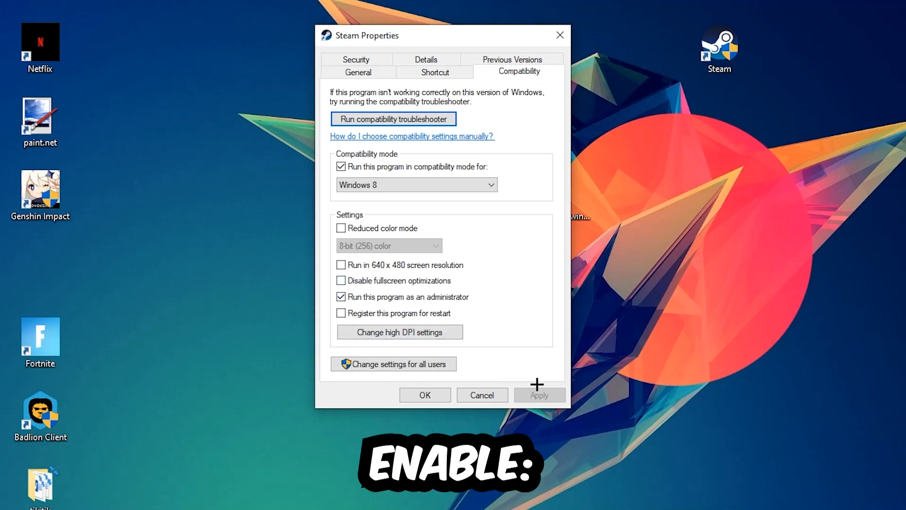
click(424, 394)
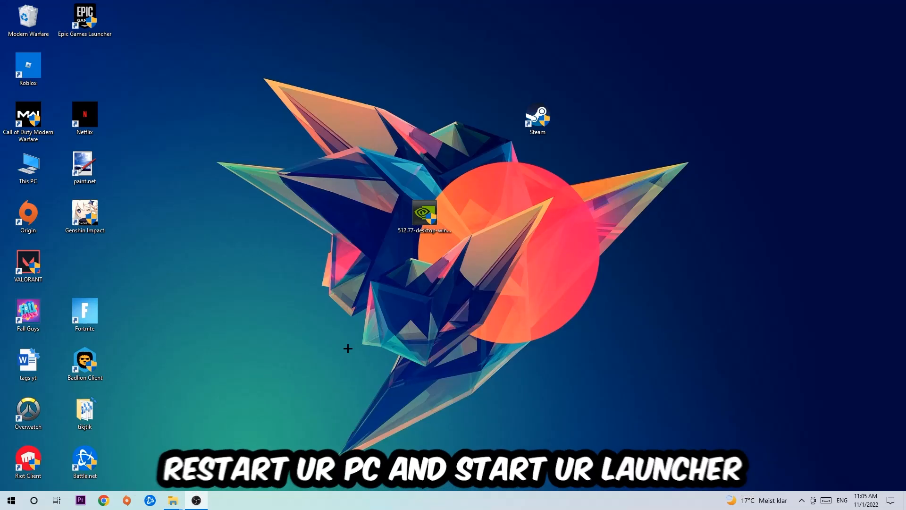
mouse_move(463, 272)
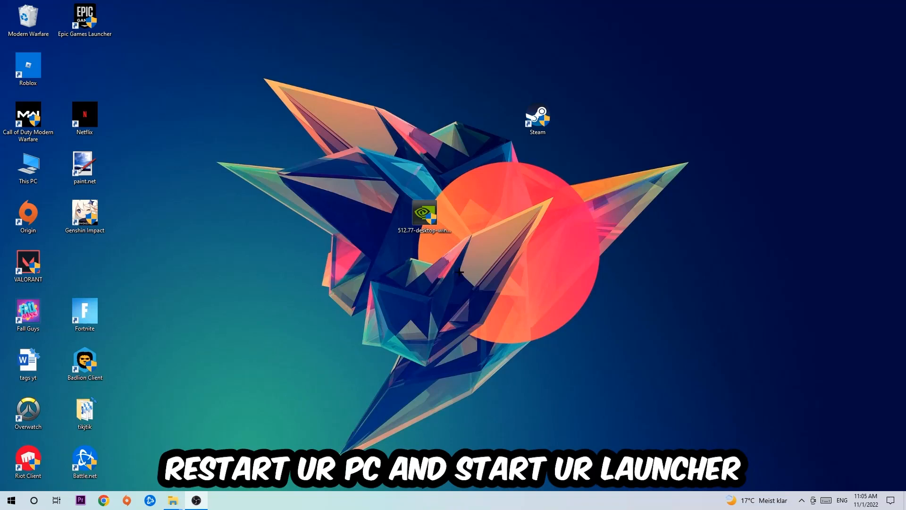